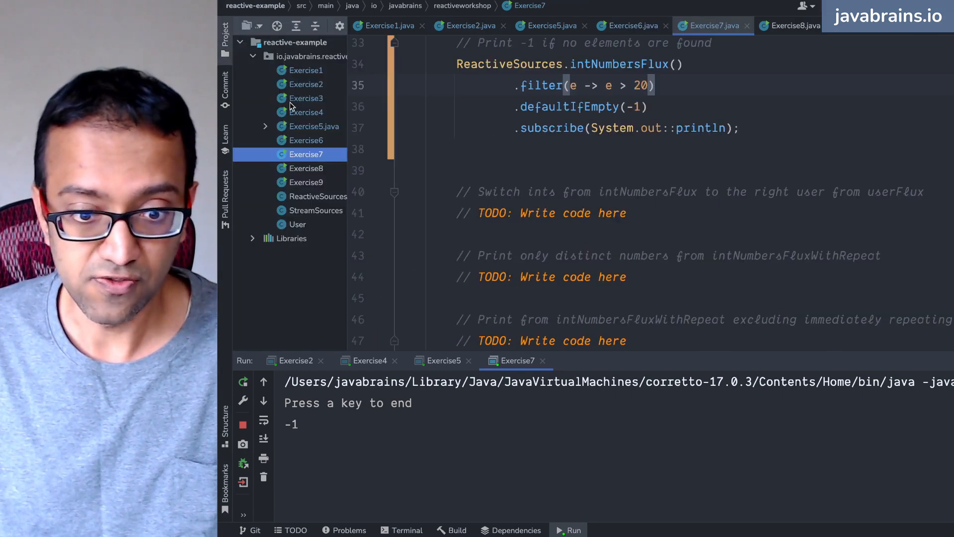
Inspect the ReactiveSources source file, then return to Exercise7's switch-ints exercise
{"action": "left_click", "coordinate": [318, 195]}
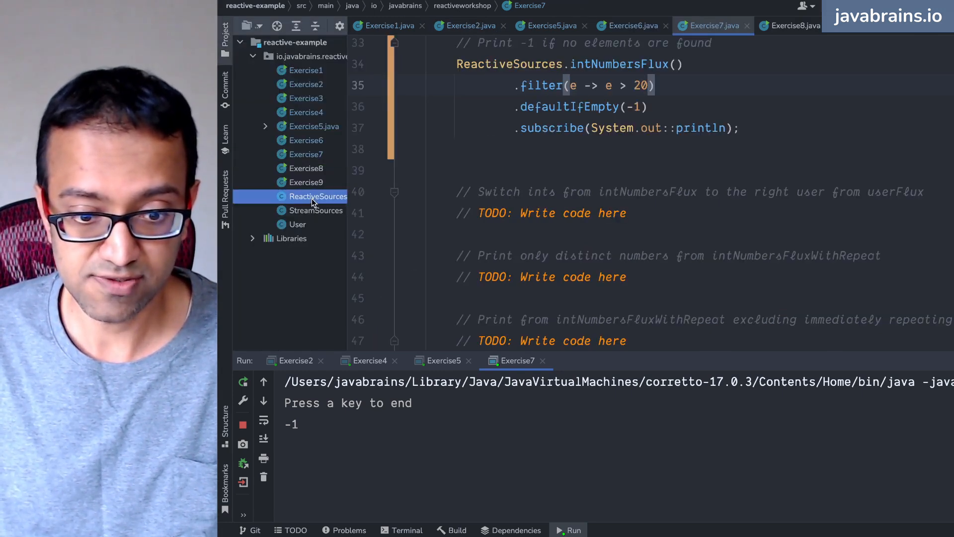
{"action": "double_click", "coordinate": [317, 196]}
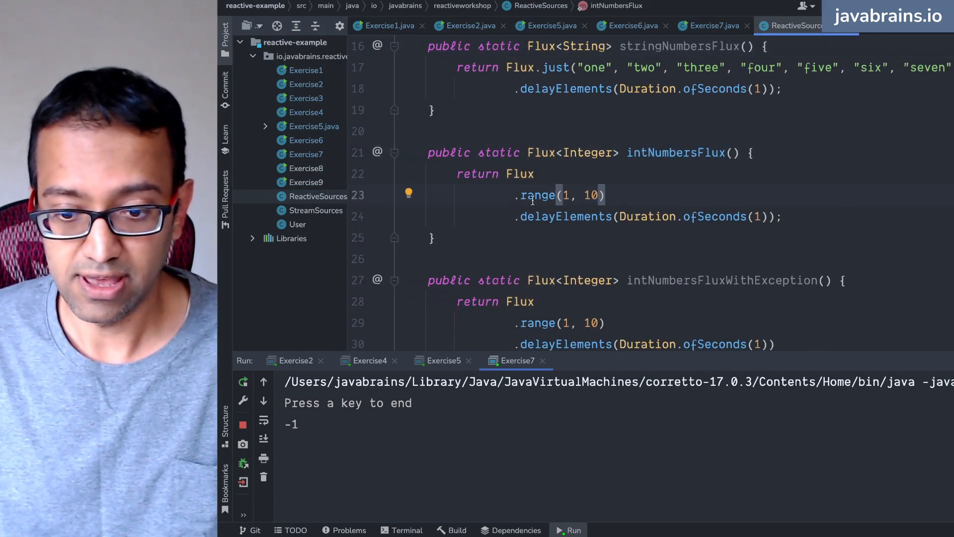
{"action": "scroll", "scroll_direction": "down", "scroll_amount": 3}
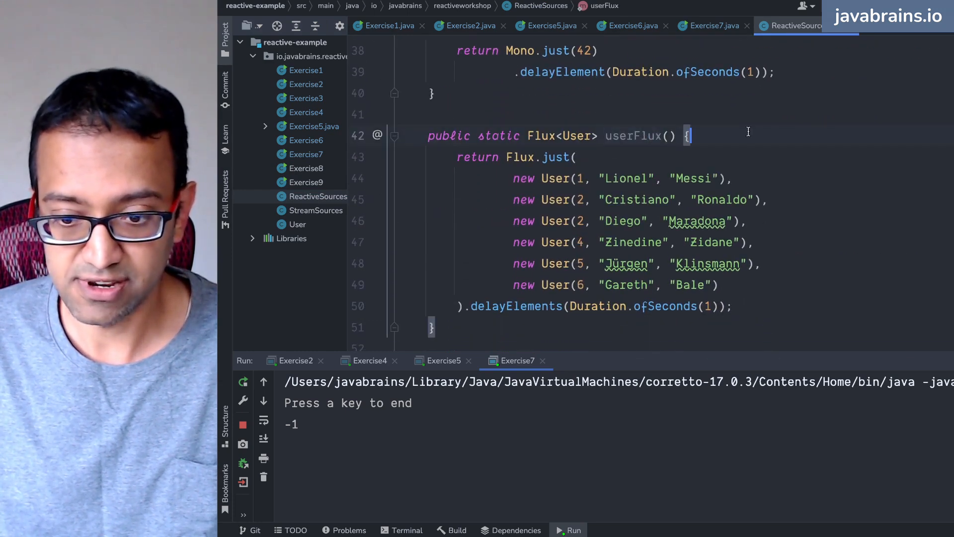
{"action": "left_click", "coordinate": [711, 25]}
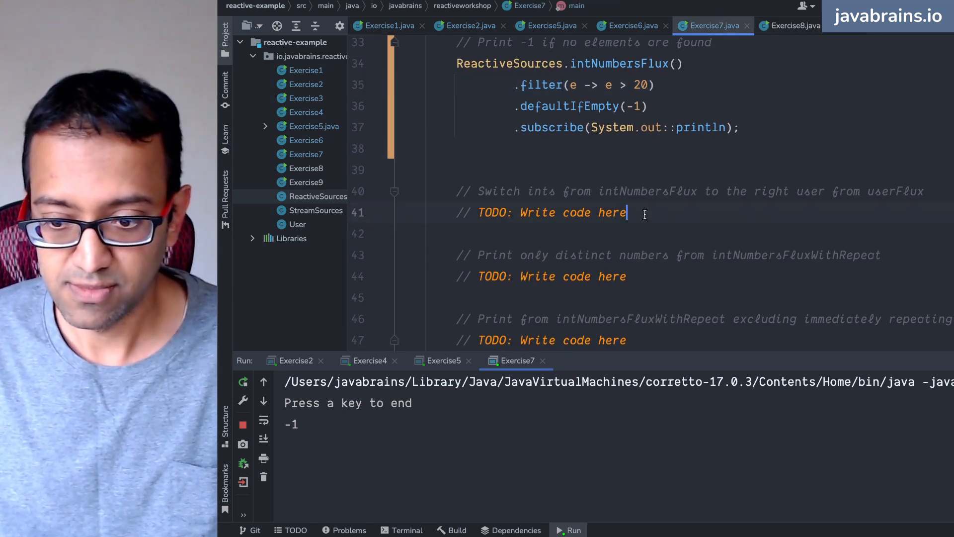
{"action": "mouse_move", "coordinate": [630, 225]}
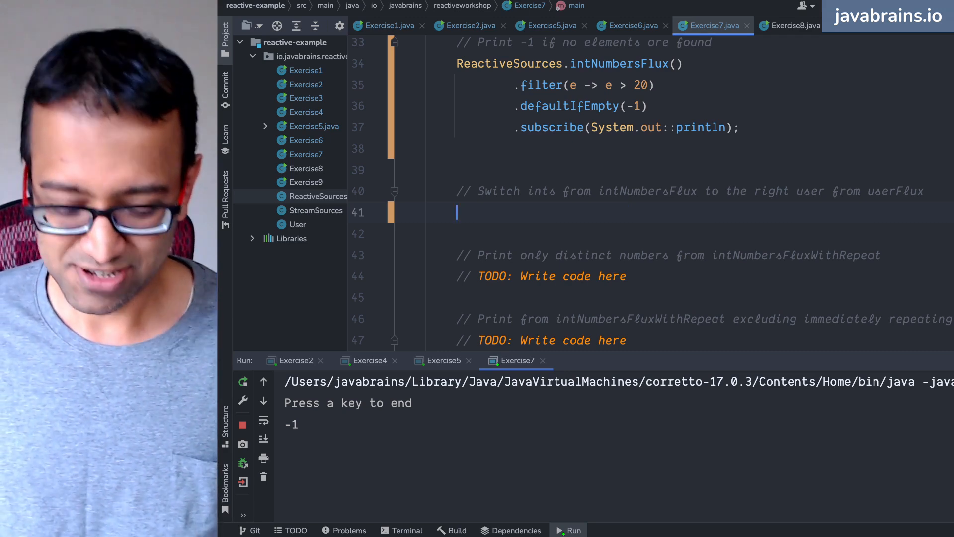
Type ReactiveSources.intNumbersFlux().map(i -> ReactiveSources.userFlux().filter(user ...)) on line 41
{"action": "type", "text": "ReactiveSources"}
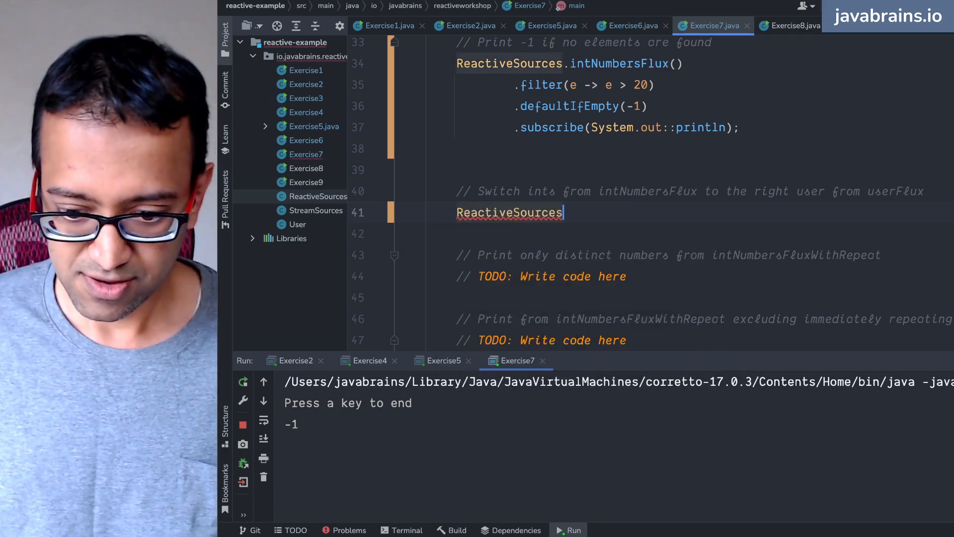
{"action": "type", "text": ".intNumbersFlux()"}
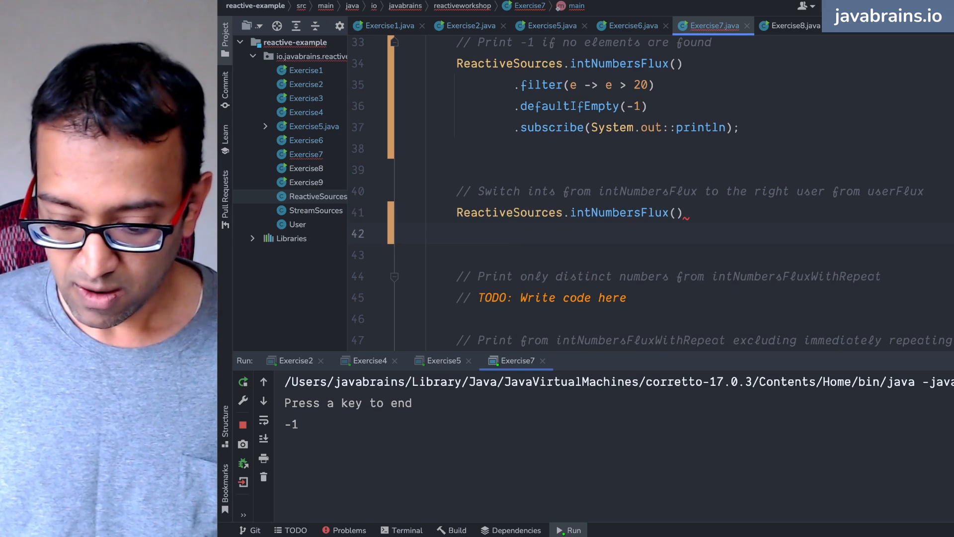
{"action": "type", "text": ".map("}
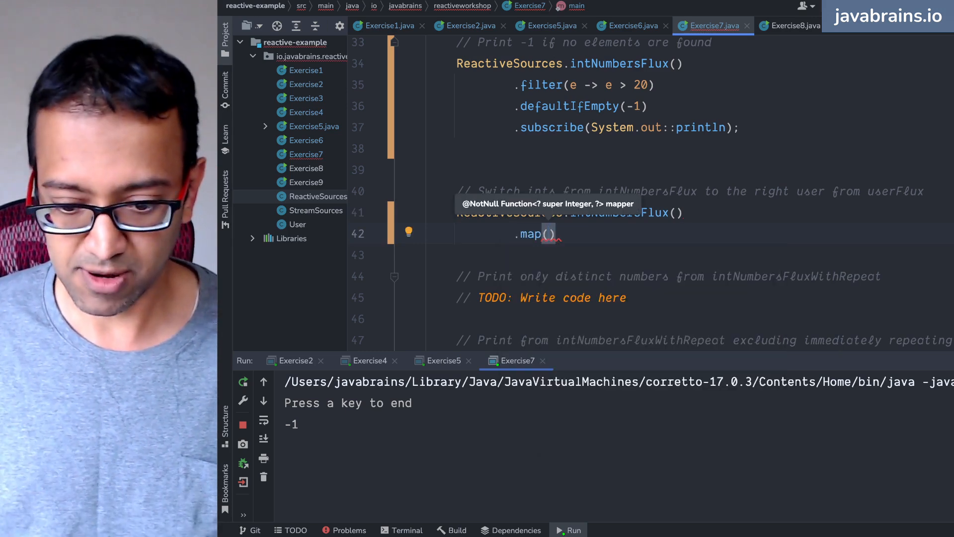
{"action": "type", "text": "i ->"}
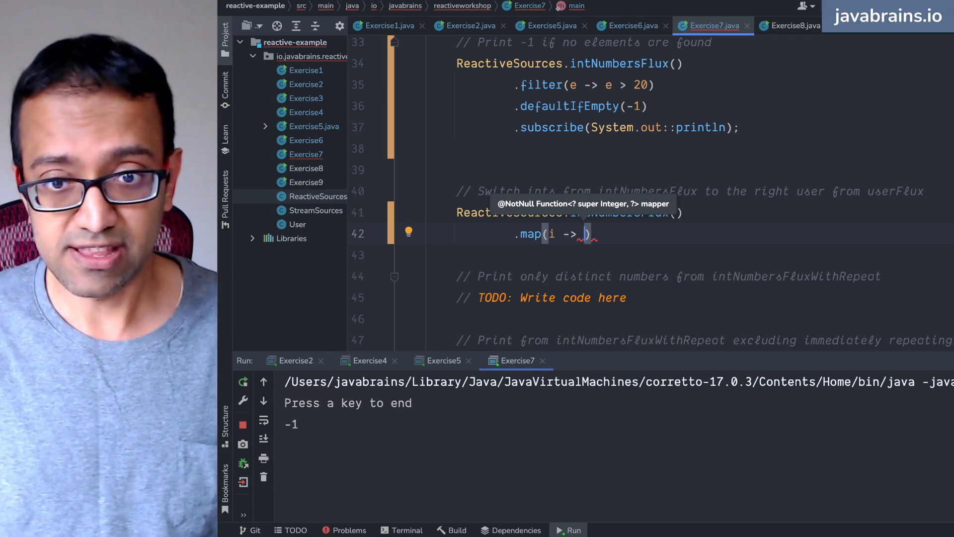
{"action": "type", "text": "Re"}
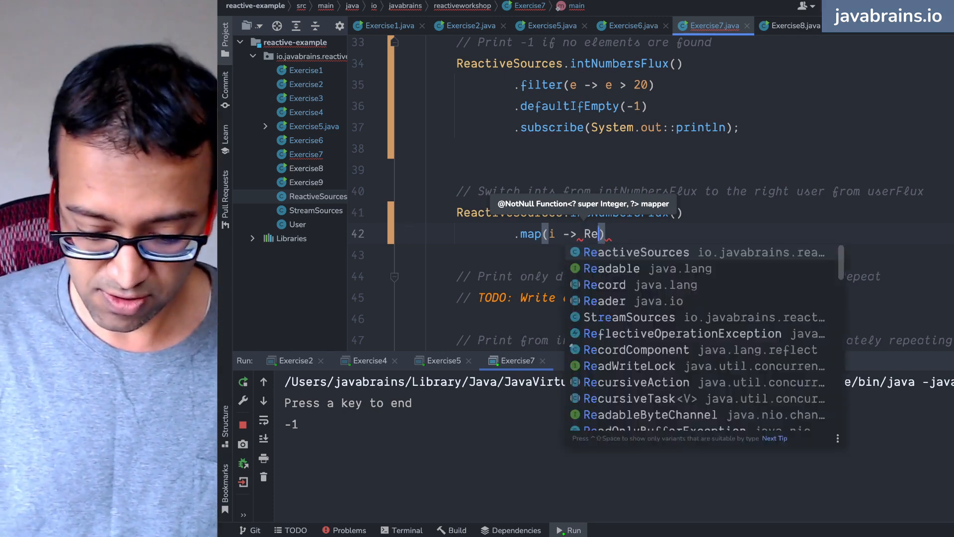
{"action": "type", "text": "a"}
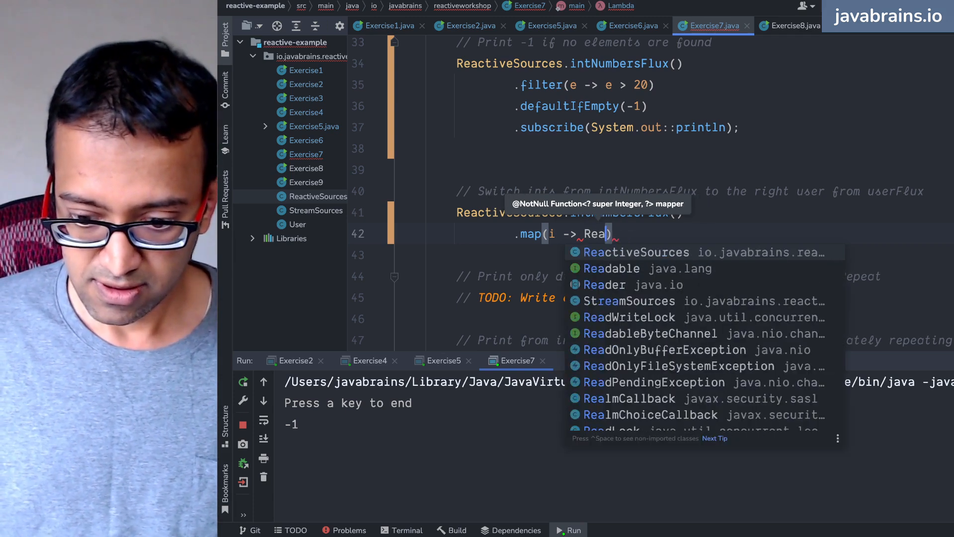
{"action": "type", "text": "ReactiveSources."}
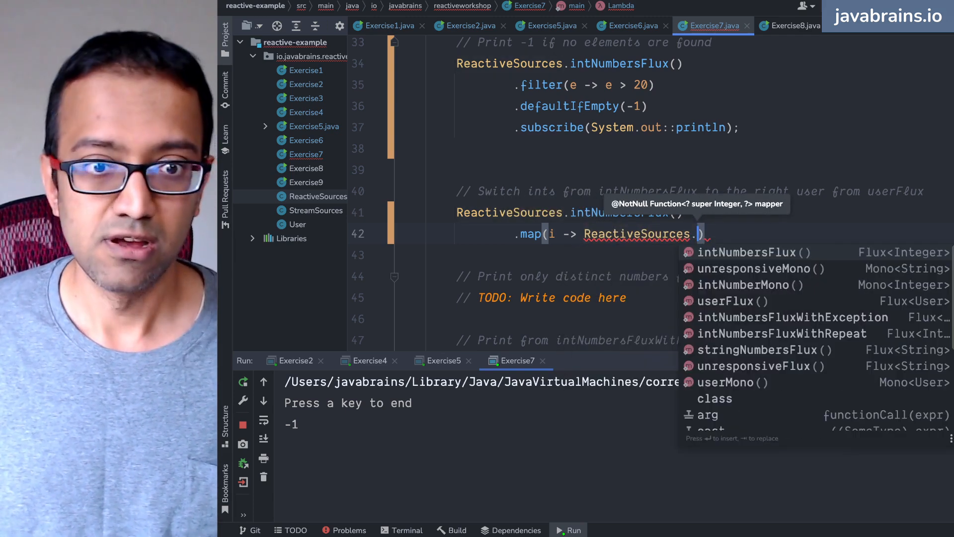
{"action": "type", "text": "userFlux("}
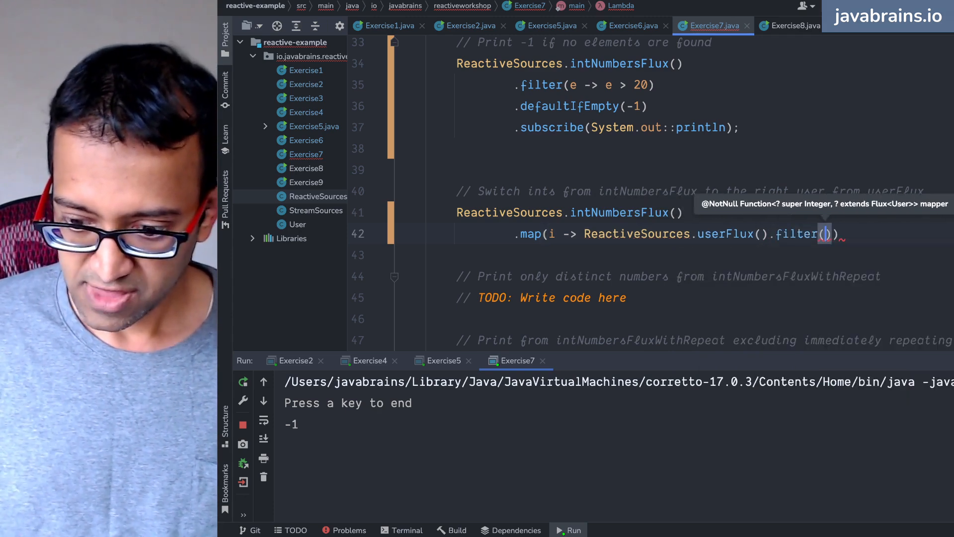
{"action": "type", "text": "user ->"}
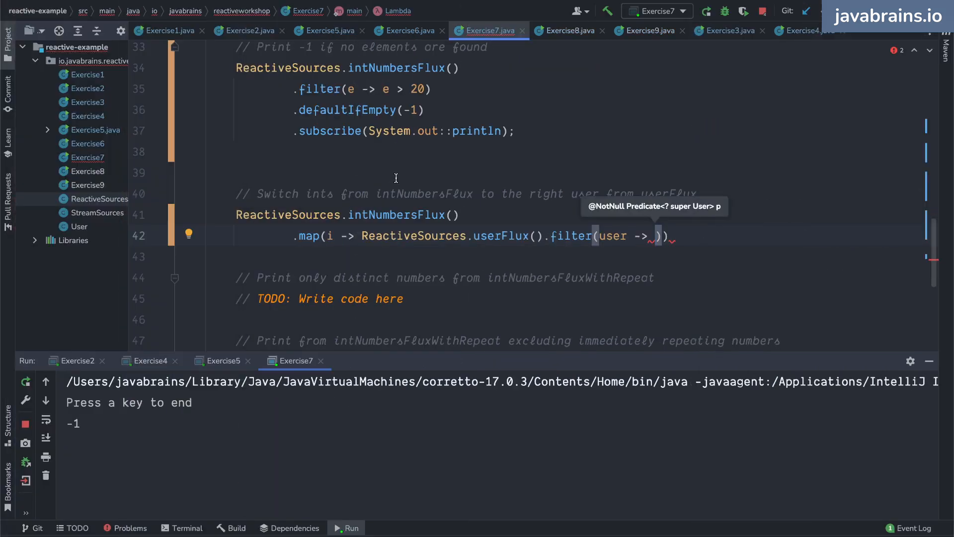
Filter by user.getId() == id, use flatMap, add take(1) and subscribe(System.out::println)
{"action": "type", "text": "user.getId() == id"}
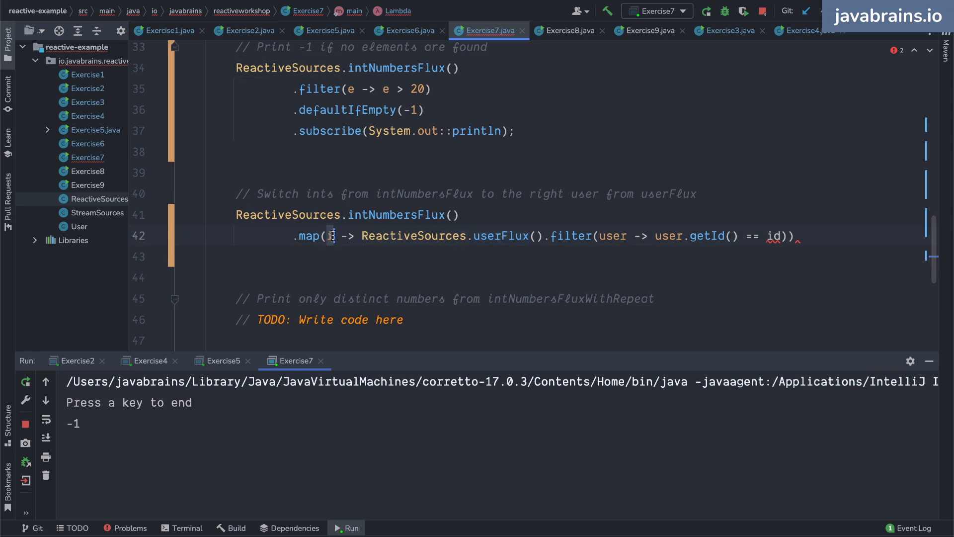
{"action": "type", "text": "flatM"}
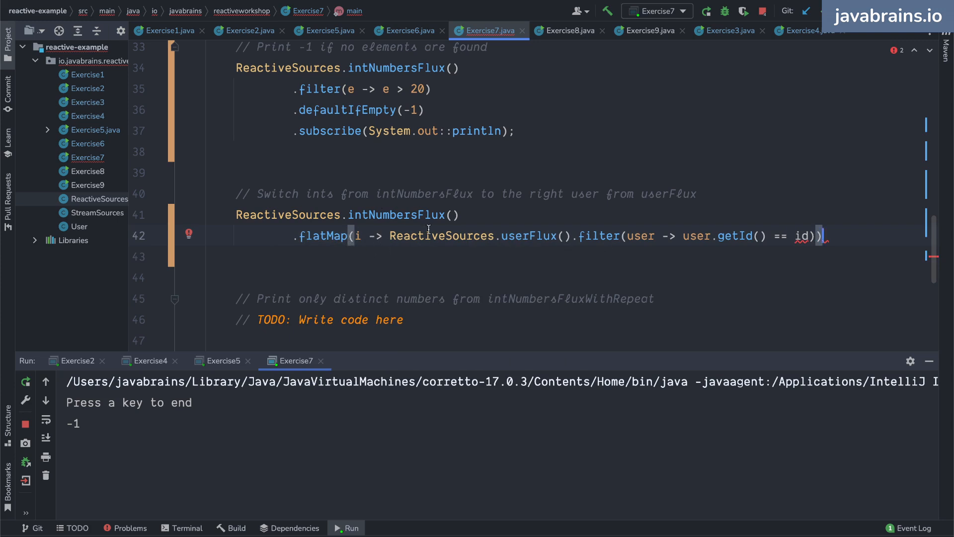
{"action": "type", "text": "d"}
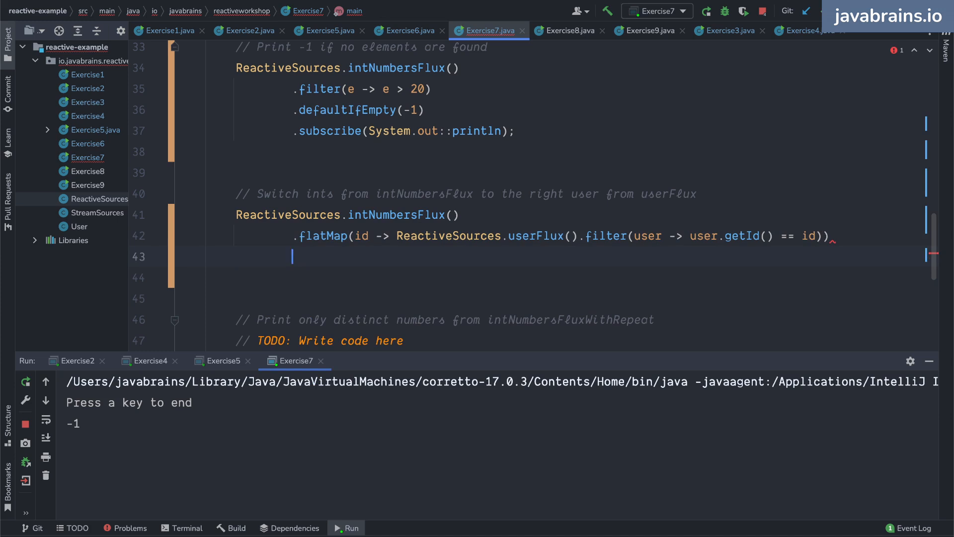
{"action": "type", "text": "."}
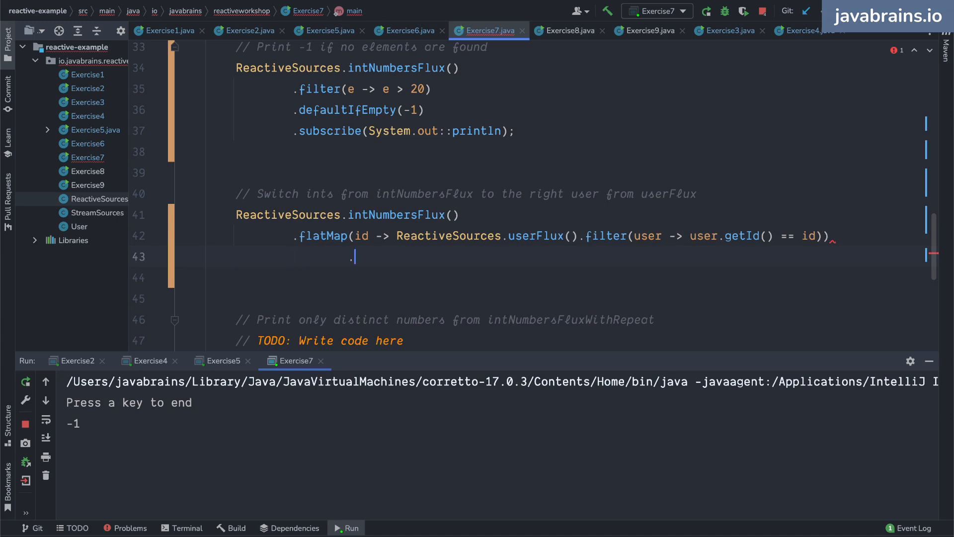
{"action": "type", "text": "subscribe()"}
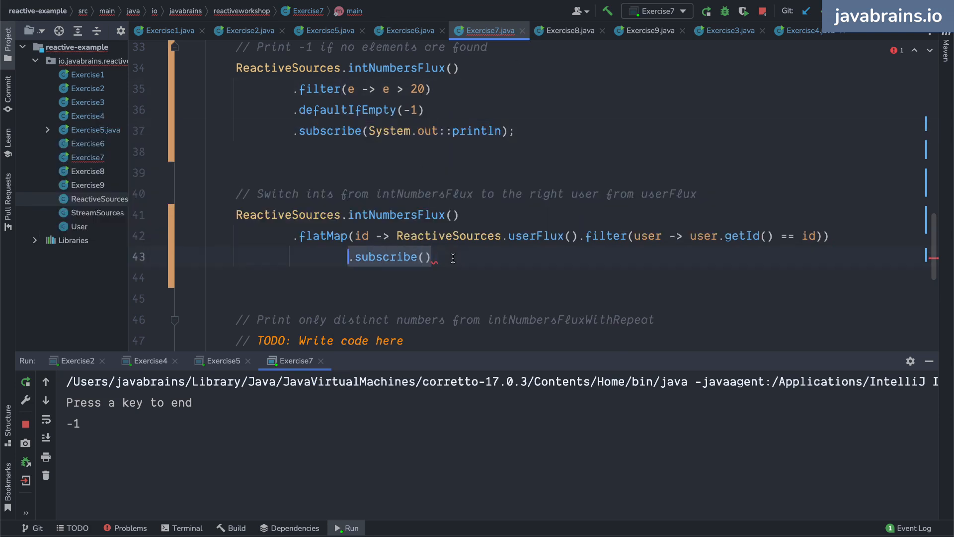
{"action": "type", "text": "System.out::println"}
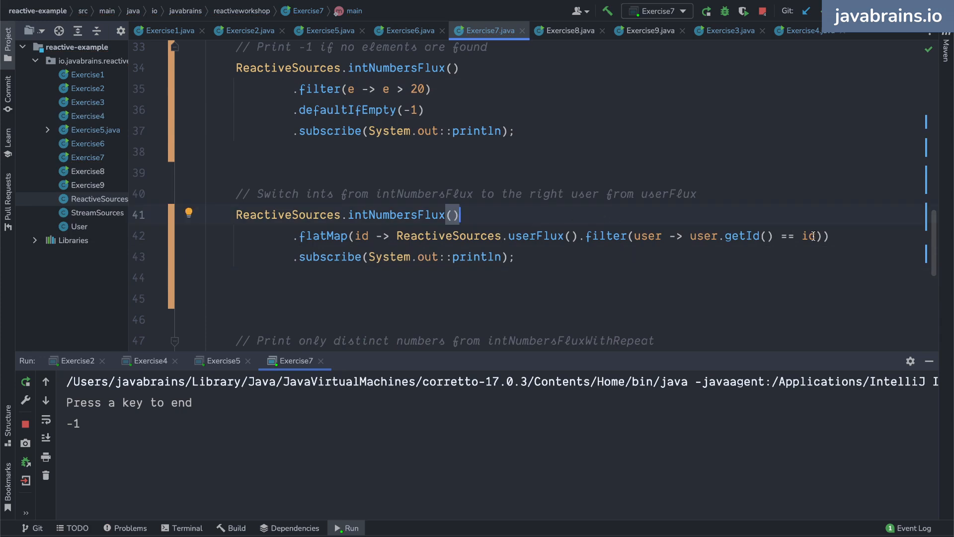
{"action": "type", "text": ".take(1"}
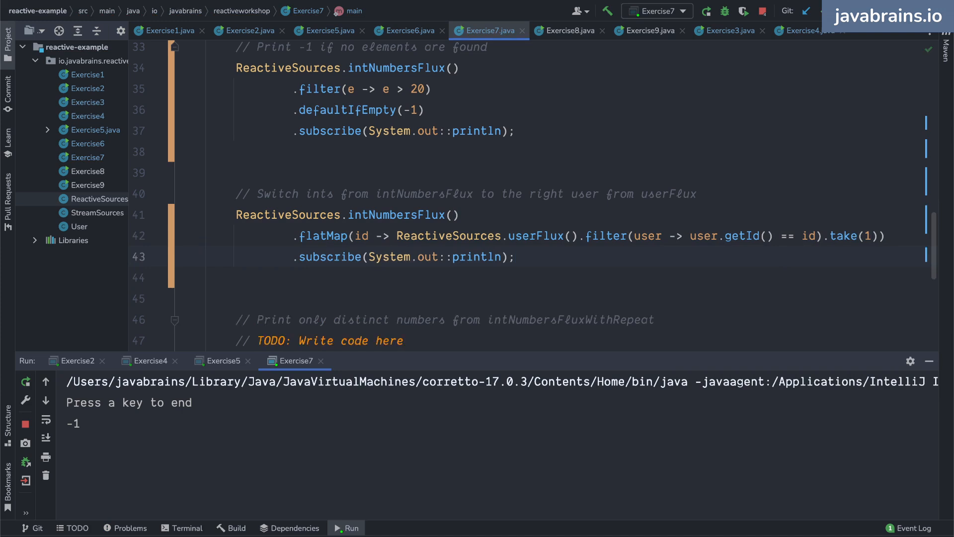
Comment out the greater-than-20 and switch-ints code with Cmd+/
{"action": "left_click", "coordinate": [323, 238]}
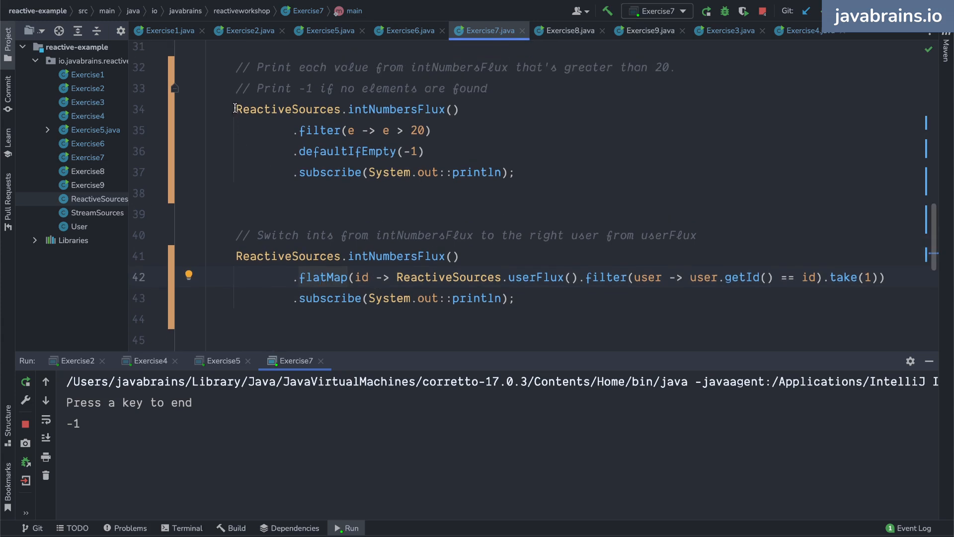
{"action": "key", "text": "cmd+/"}
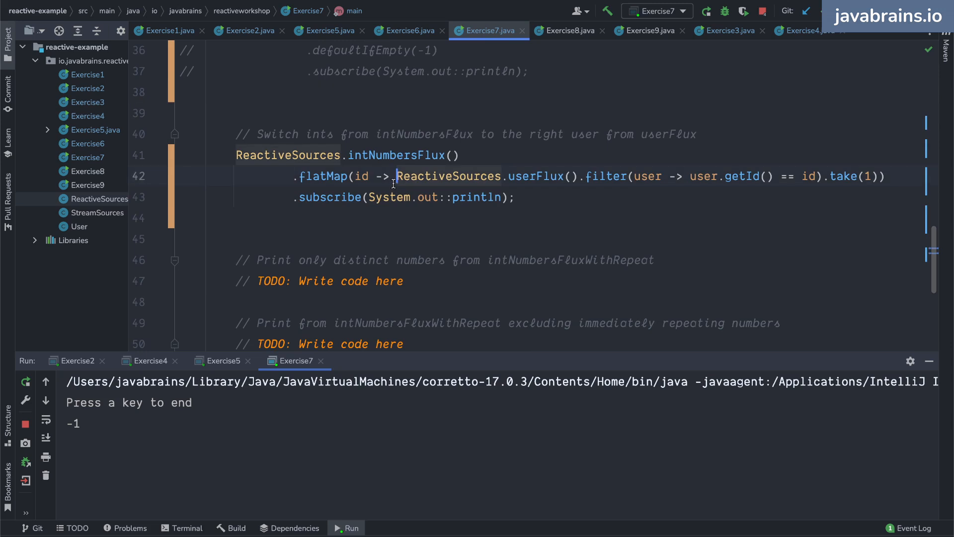
{"action": "key", "text": "cmd+/"}
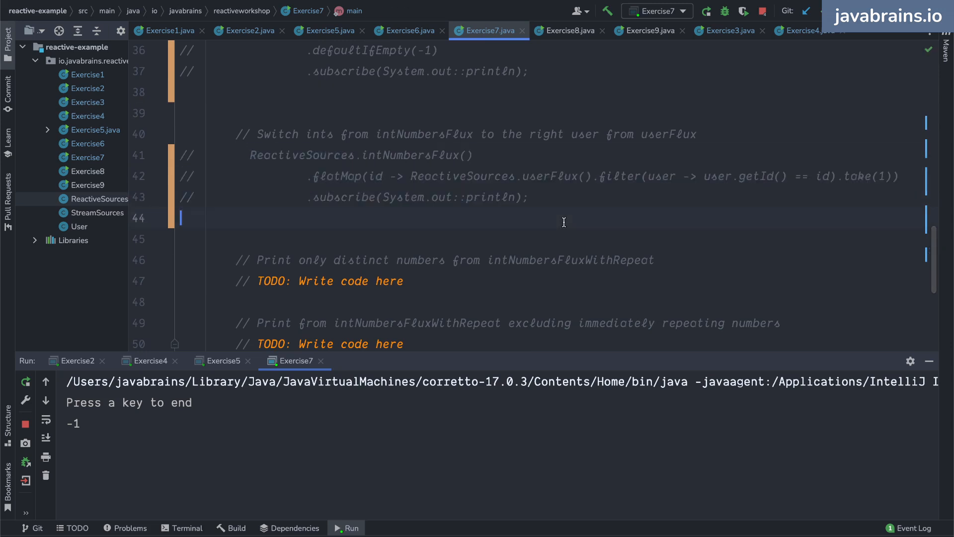
{"action": "scroll", "scroll_direction": "down", "scroll_amount": 3}
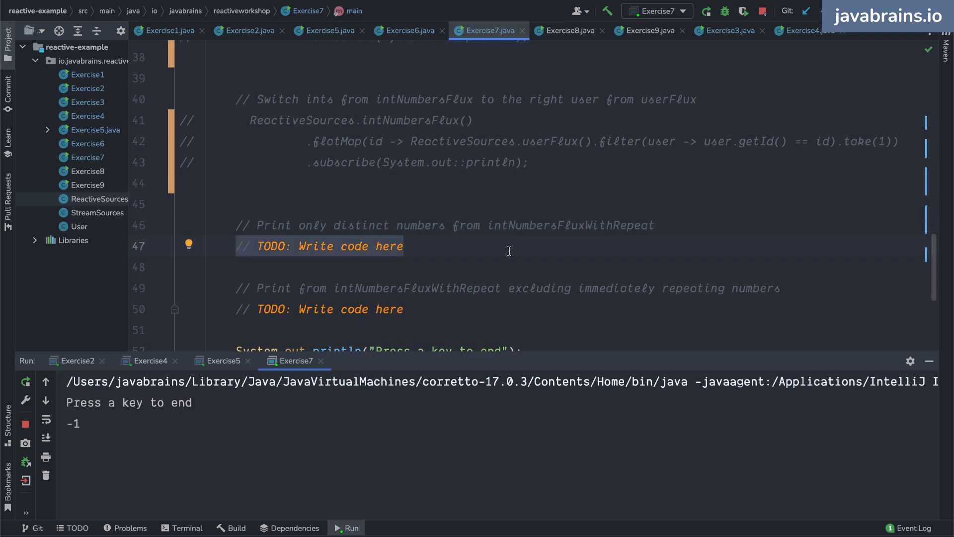
{"action": "mouse_move", "coordinate": [451, 254]}
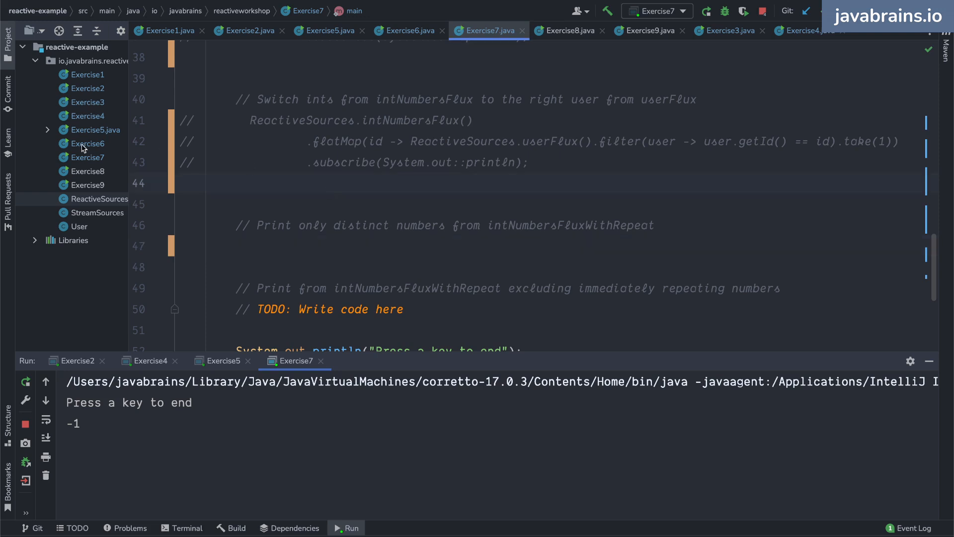
{"action": "mouse_move", "coordinate": [553, 233]}
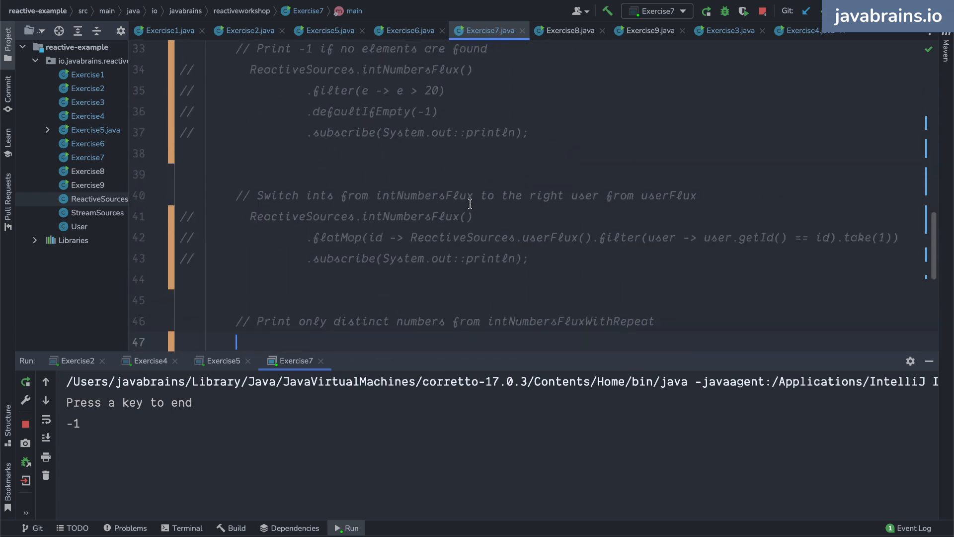
Type ReactiveSources.intNumbersFluxWithRepeat() with .log() and .subscribe() under the distinct-numbers comment
{"action": "type", "text": "ReactiveSources."}
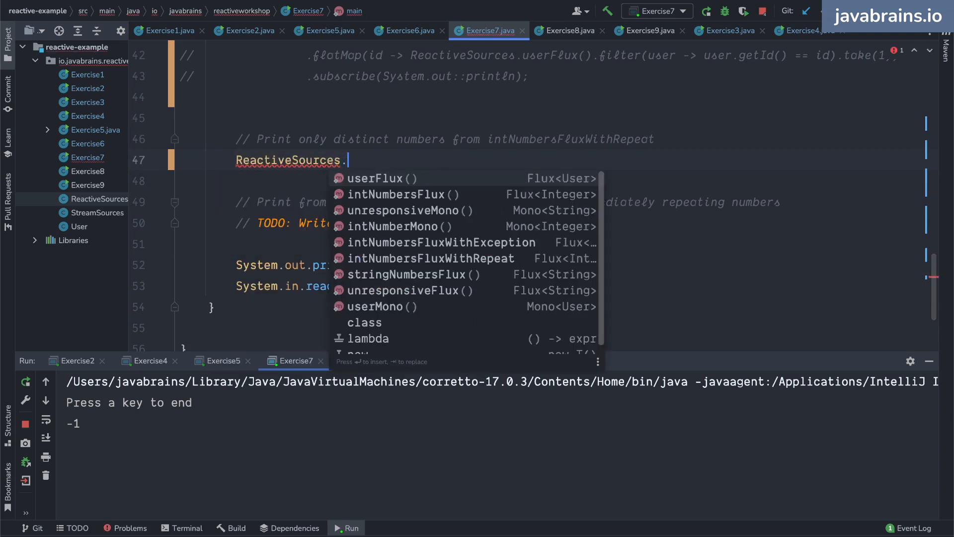
{"action": "type", "text": "intNumbersFluxWithRepeat("}
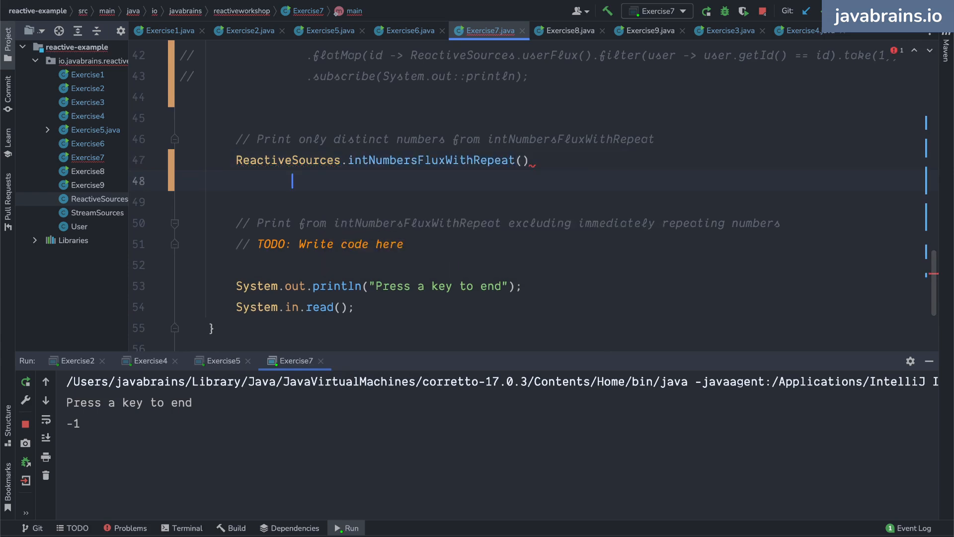
{"action": "type", "text": ".log()"}
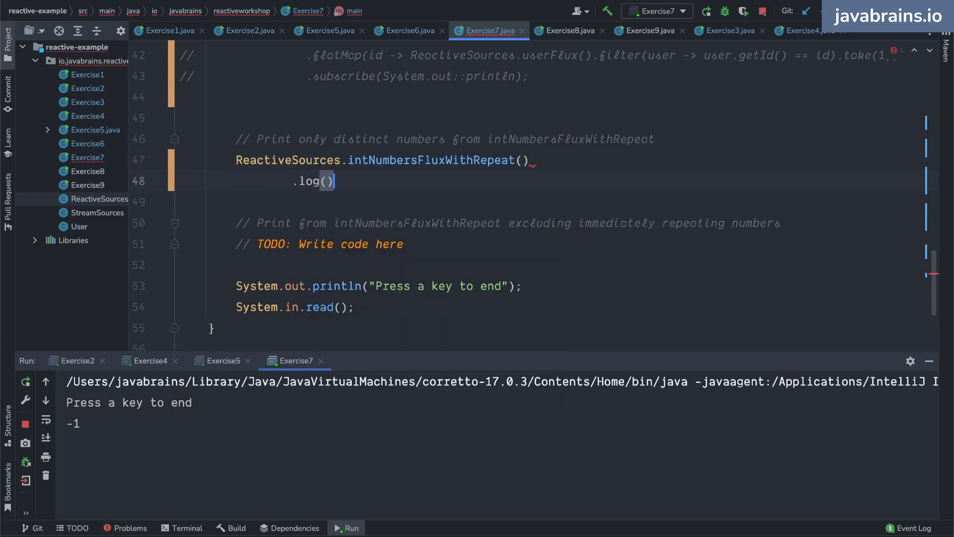
{"action": "type", "text": ".subscribe();"}
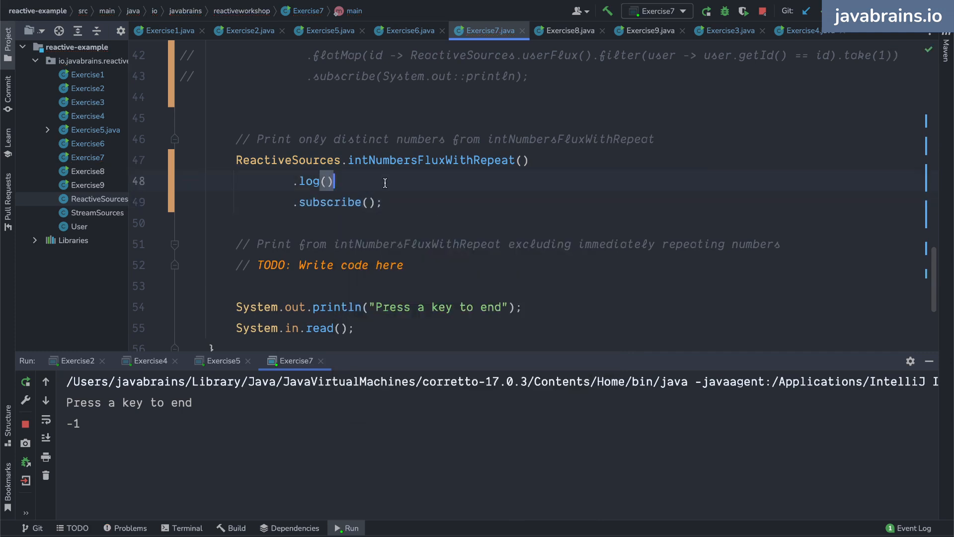
{"action": "double_click", "coordinate": [329, 201]}
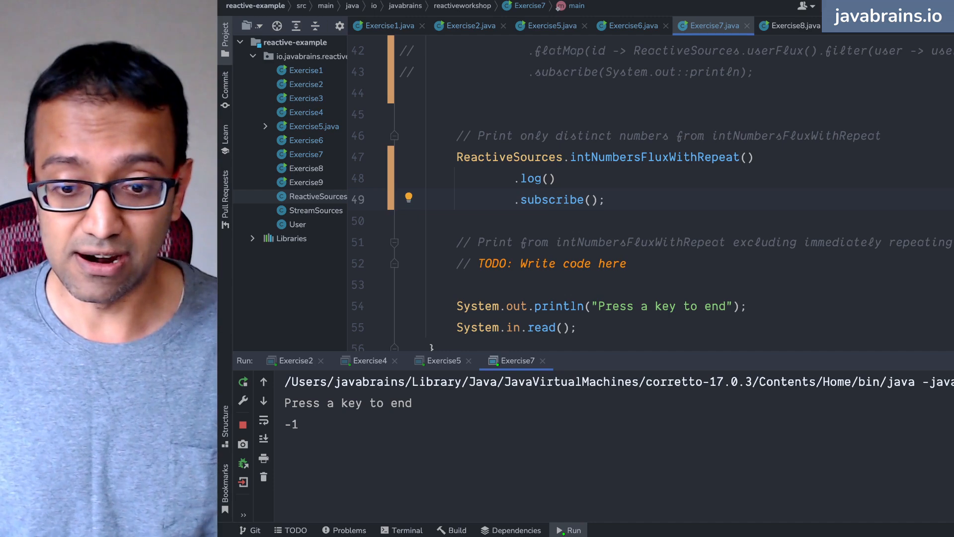
{"action": "left_click", "coordinate": [551, 179]}
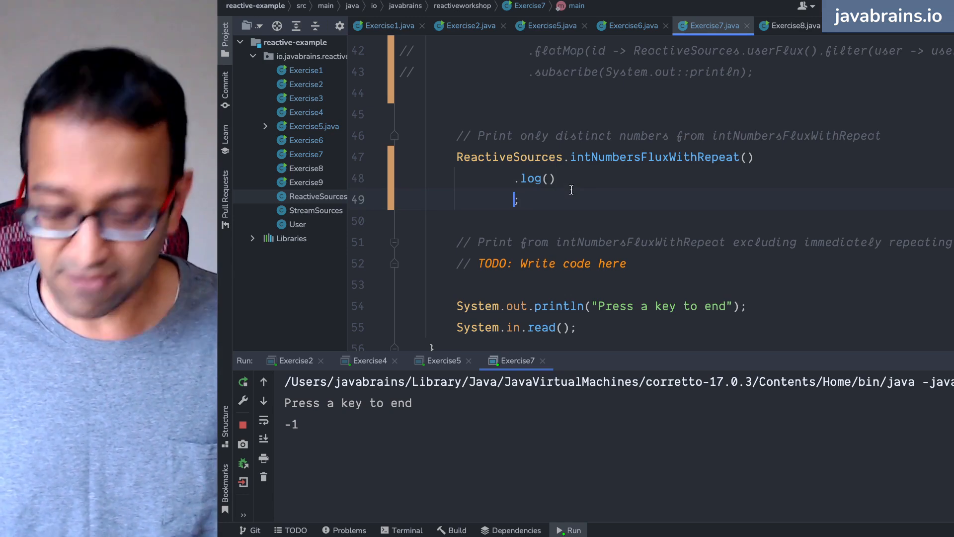
{"action": "type", "text": ".subscribe()"}
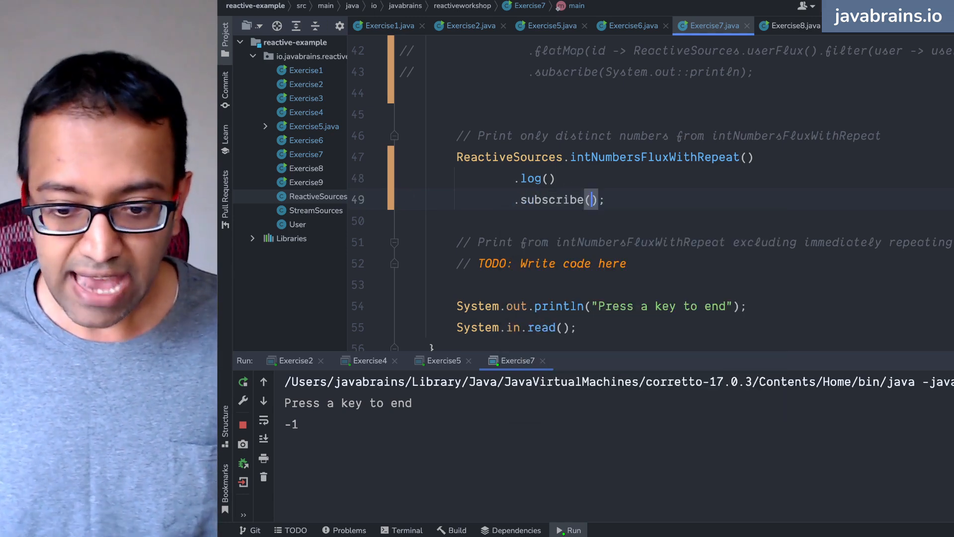
{"action": "left_click", "coordinate": [591, 200]}
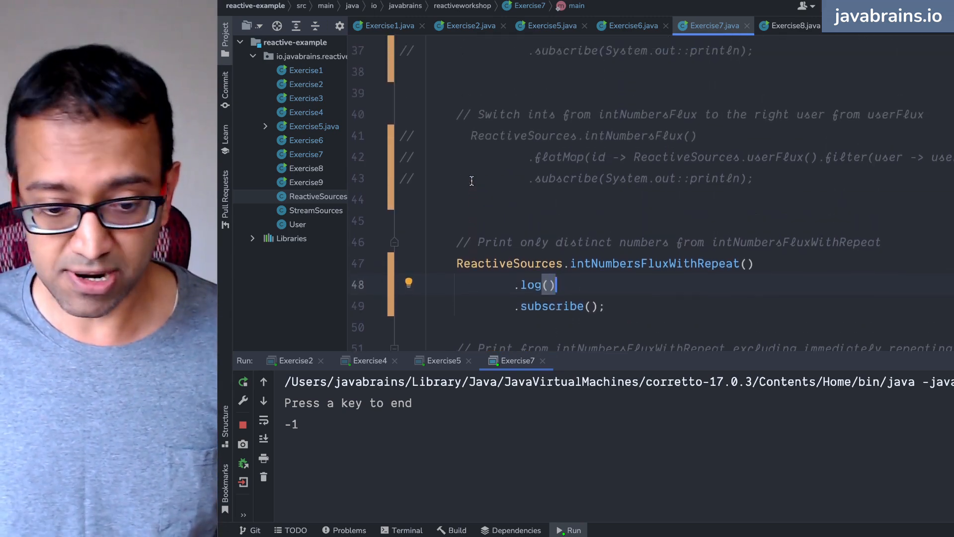
Run Exercise7 to view the logged onNext values, then open a line after the source
{"action": "left_click", "coordinate": [243, 424]}
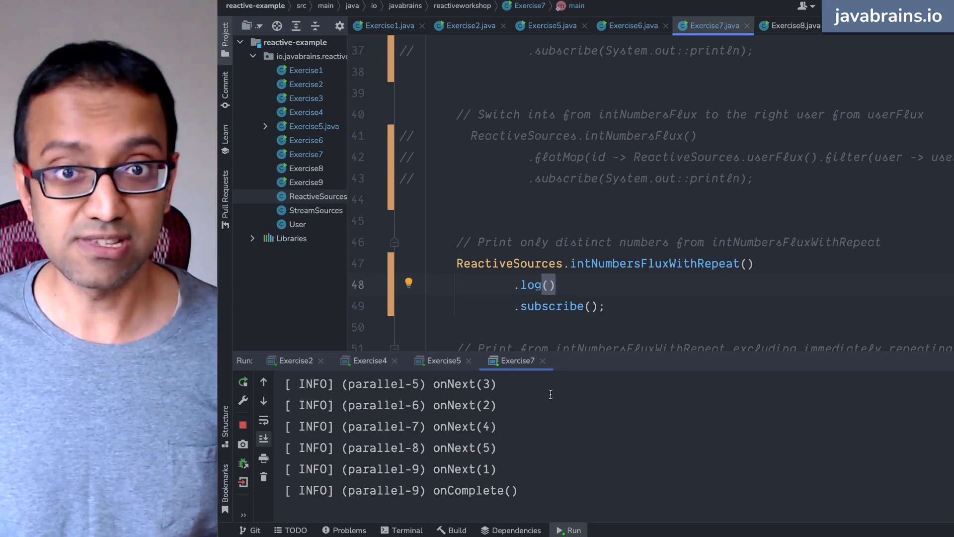
{"action": "left_click", "coordinate": [573, 242]}
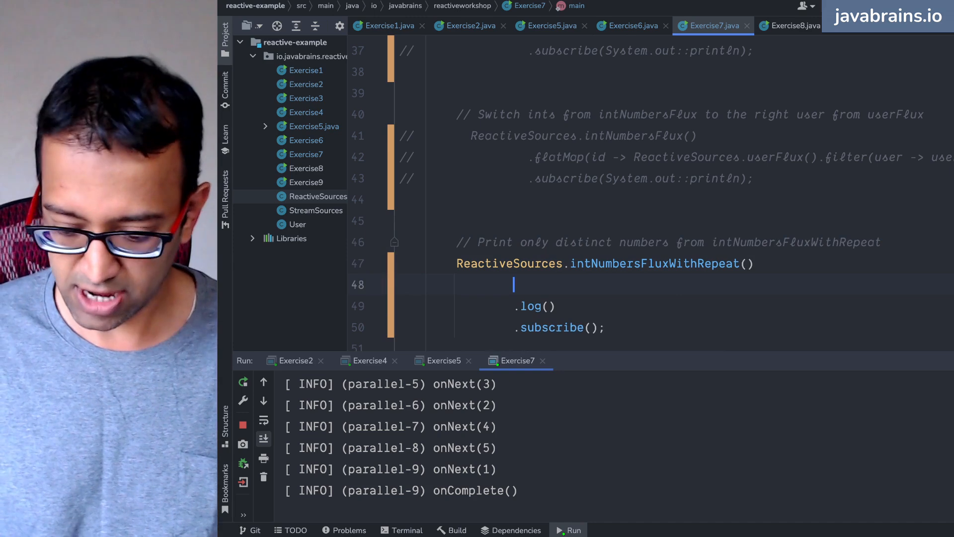
Insert .distinct() before .log() and rerun, confirming 1 to 5 log once each
{"action": "type", "text": ".distinct()"}
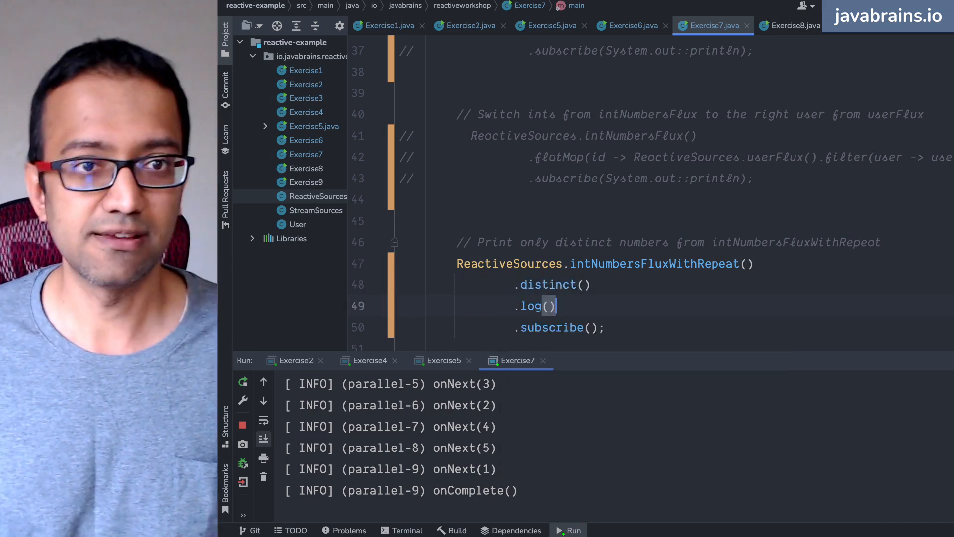
{"action": "left_click", "coordinate": [745, 263]}
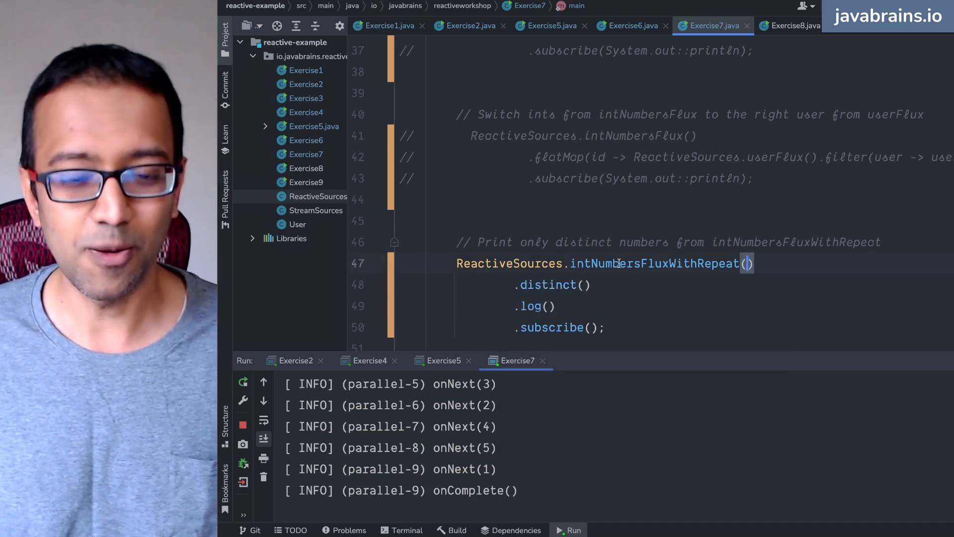
{"action": "left_click", "coordinate": [242, 424]}
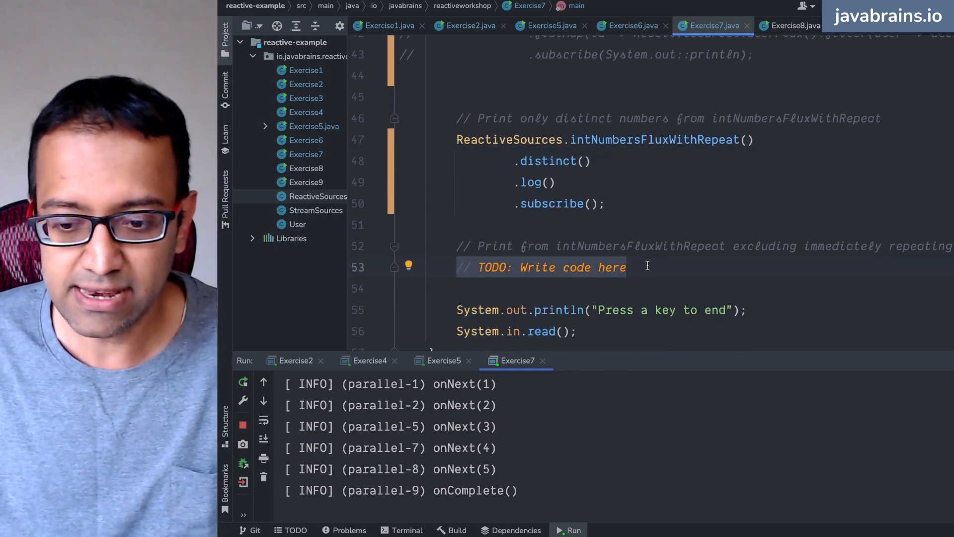
{"action": "mouse_move", "coordinate": [792, 234]}
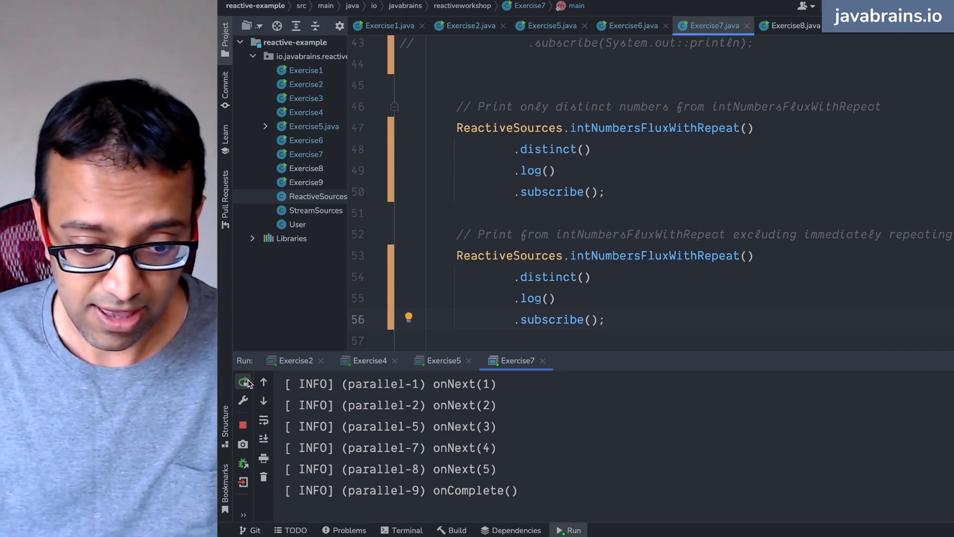
Rerun Exercise7 with the copied pipeline in the immediate-repeat task
{"action": "left_click", "coordinate": [243, 382]}
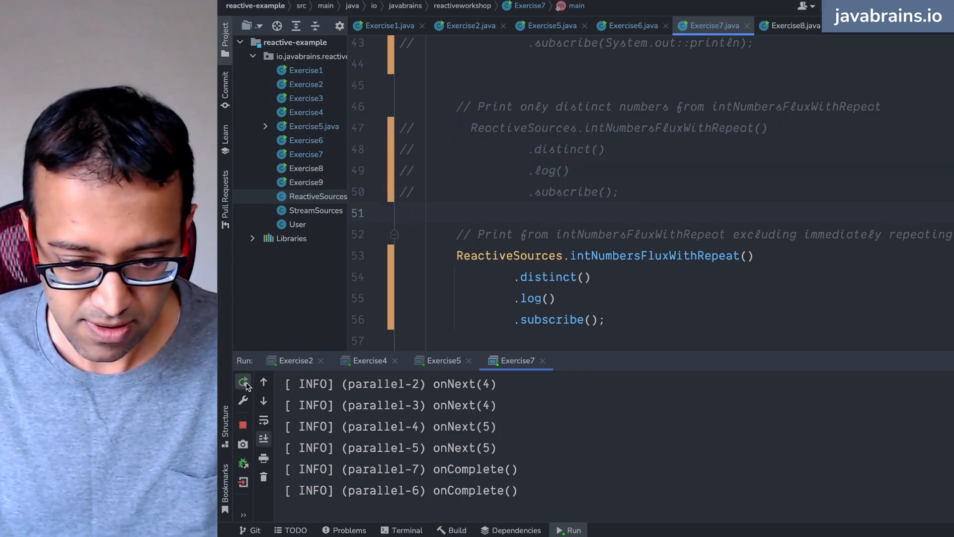
Stop the process, remove .distinct() from the second pipeline, and rerun to see repeats
{"action": "left_click", "coordinate": [243, 382]}
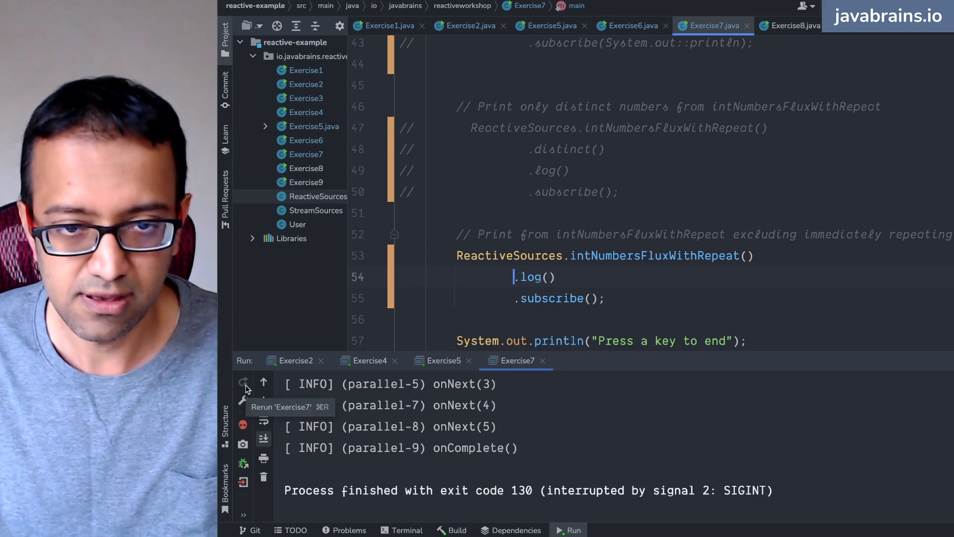
{"action": "left_click", "coordinate": [243, 381]}
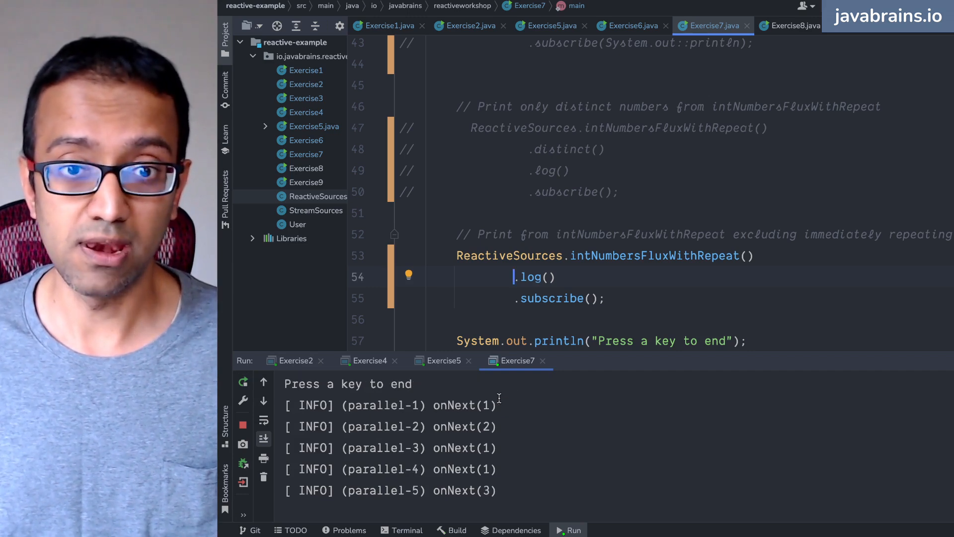
{"action": "scroll", "scroll_direction": "down", "scroll_amount": 3}
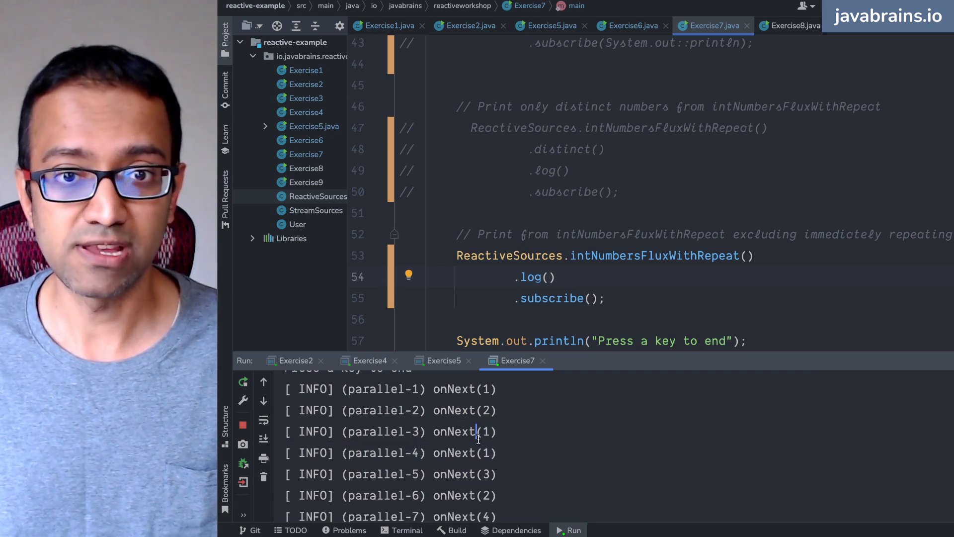
{"action": "mouse_move", "coordinate": [493, 410]}
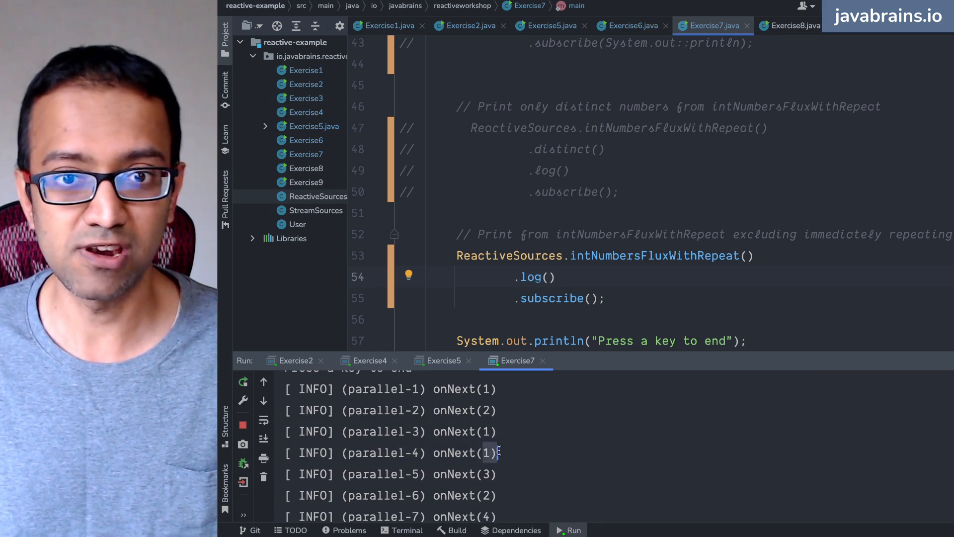
{"action": "mouse_move", "coordinate": [487, 458]}
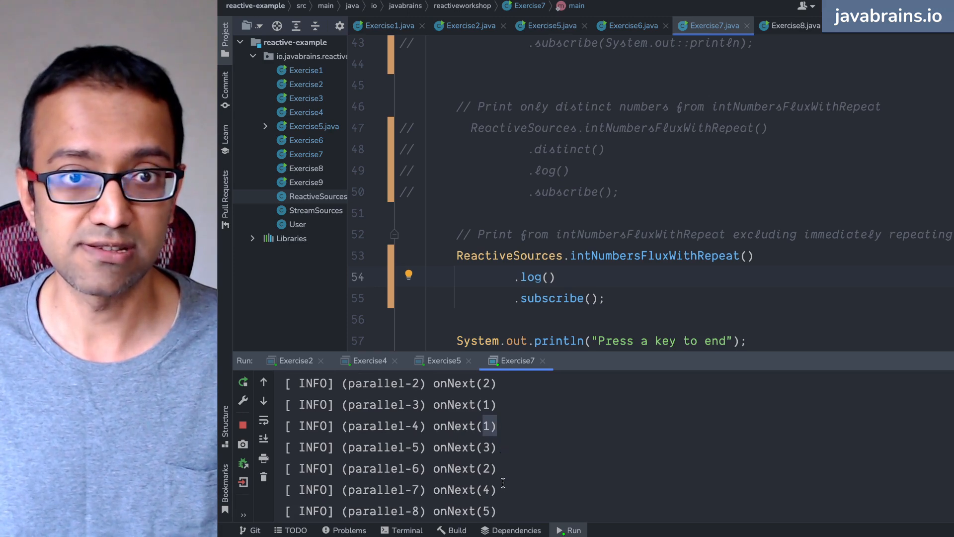
{"action": "scroll", "scroll_direction": "down", "scroll_amount": 3}
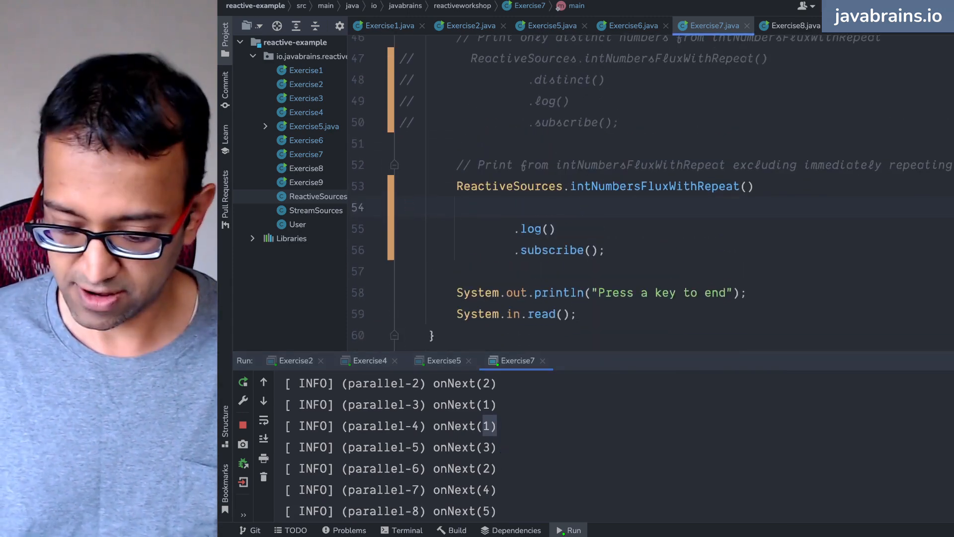
{"action": "type", "text": ".dist"}
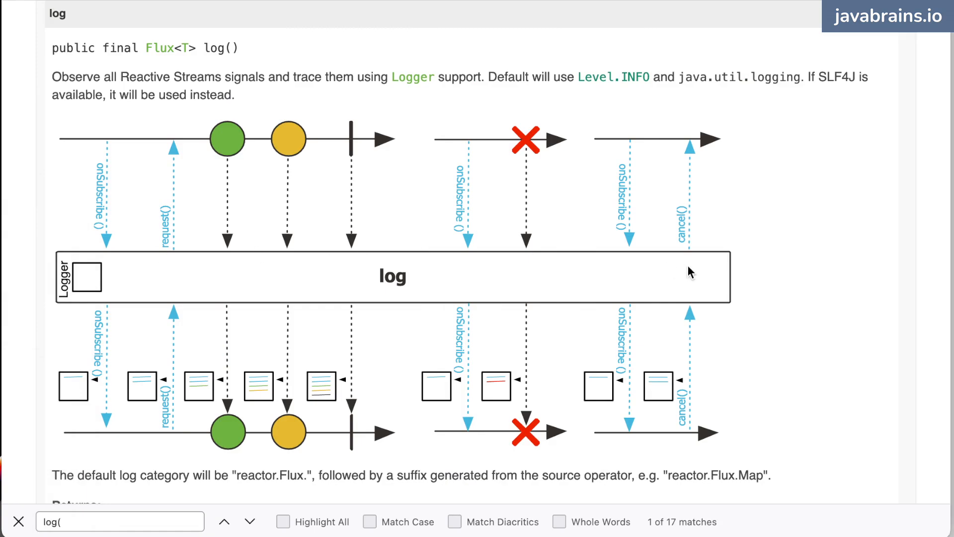
Scroll through the Flux log() operator entries and back to the class overview
{"action": "scroll", "scroll_direction": "down", "scroll_amount": 3}
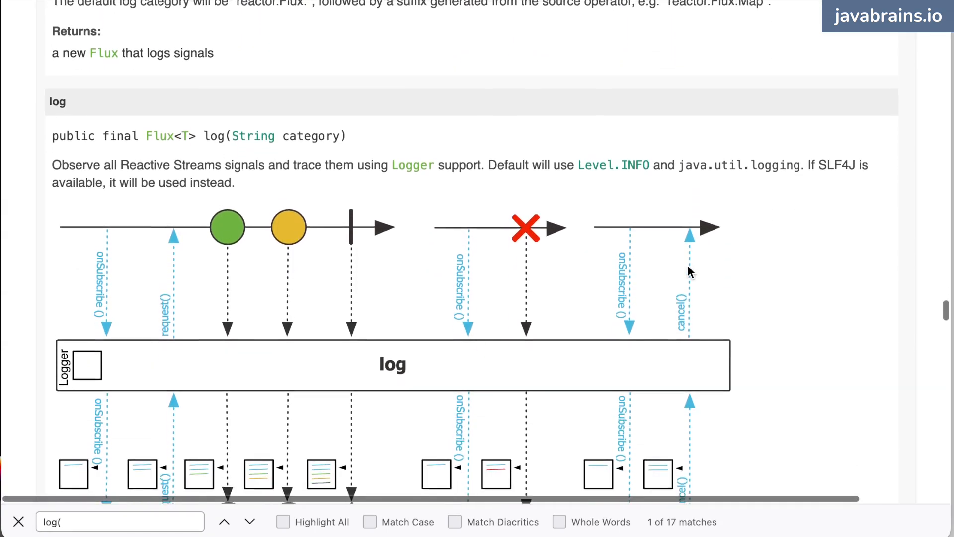
{"action": "scroll", "scroll_direction": "down", "scroll_amount": 3}
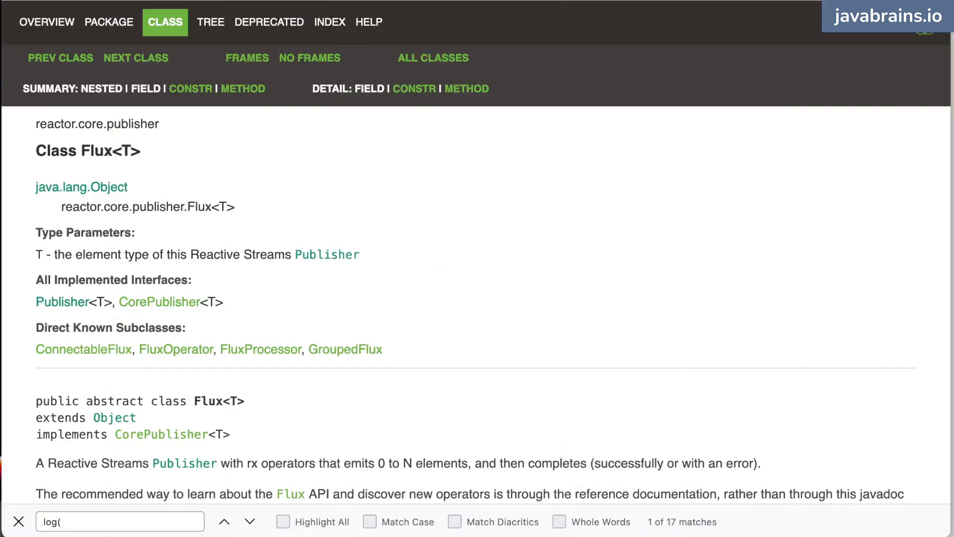
Follow the 'which operator do I need?' link and scroll through Appendix A's categories
{"action": "scroll", "scroll_direction": "down", "scroll_amount": 3}
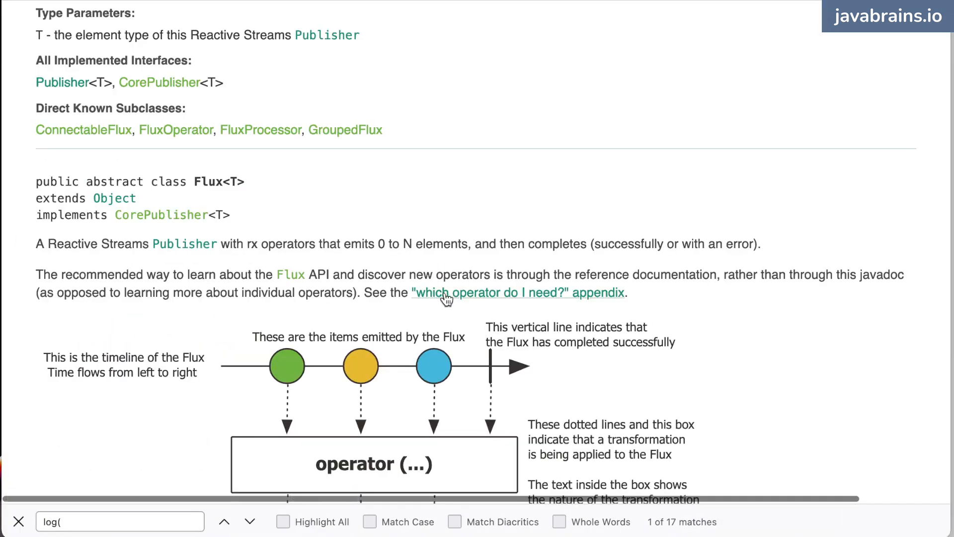
{"action": "mouse_move", "coordinate": [447, 298]}
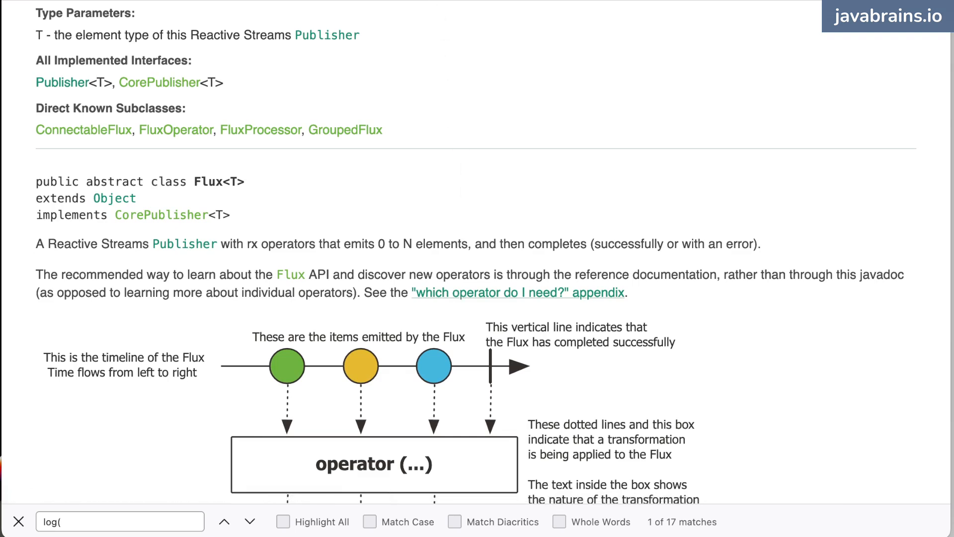
{"action": "left_click", "coordinate": [517, 293]}
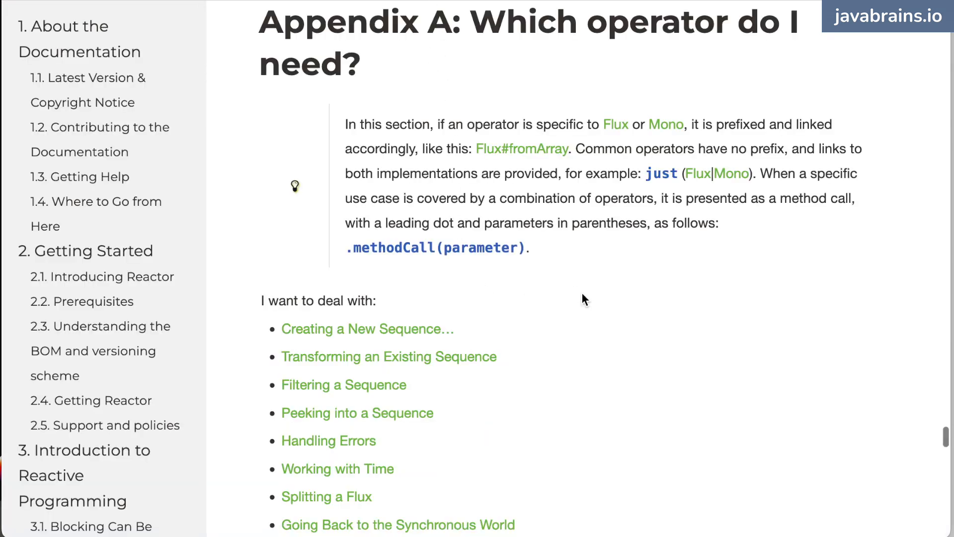
{"action": "scroll", "scroll_direction": "down", "scroll_amount": 3}
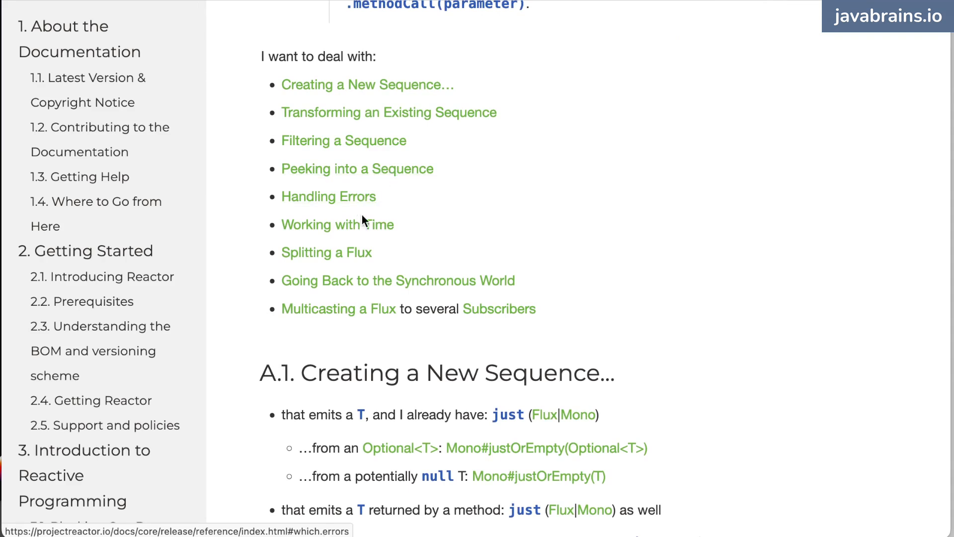
{"action": "mouse_move", "coordinate": [319, 252]}
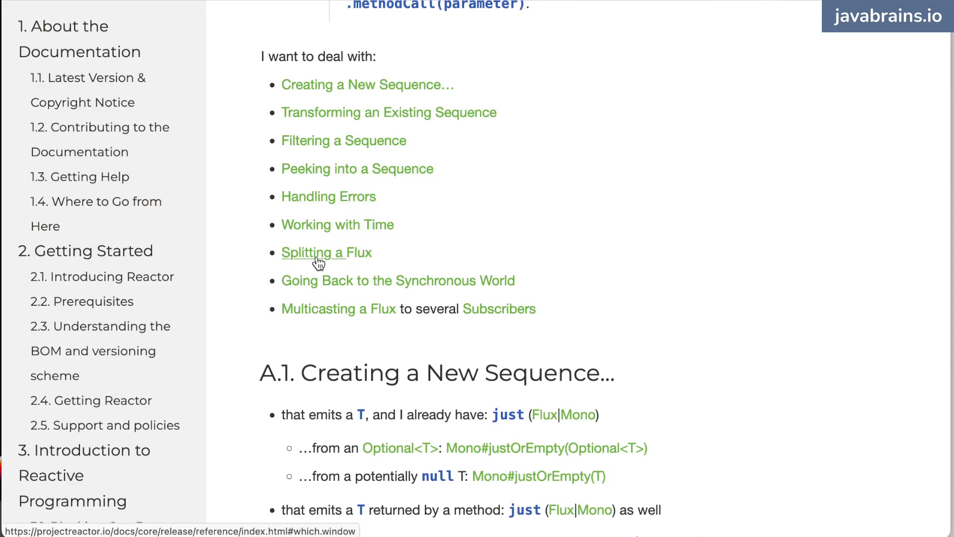